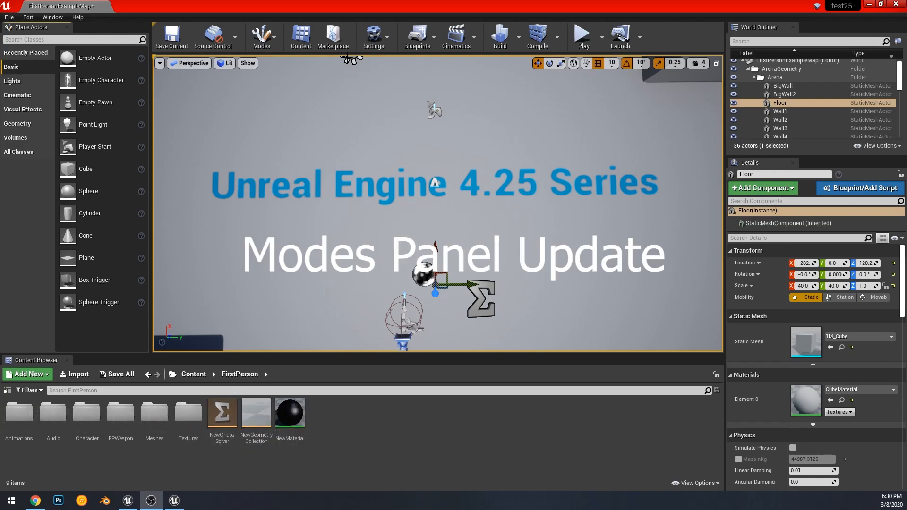
pyautogui.moveTo(218, 195)
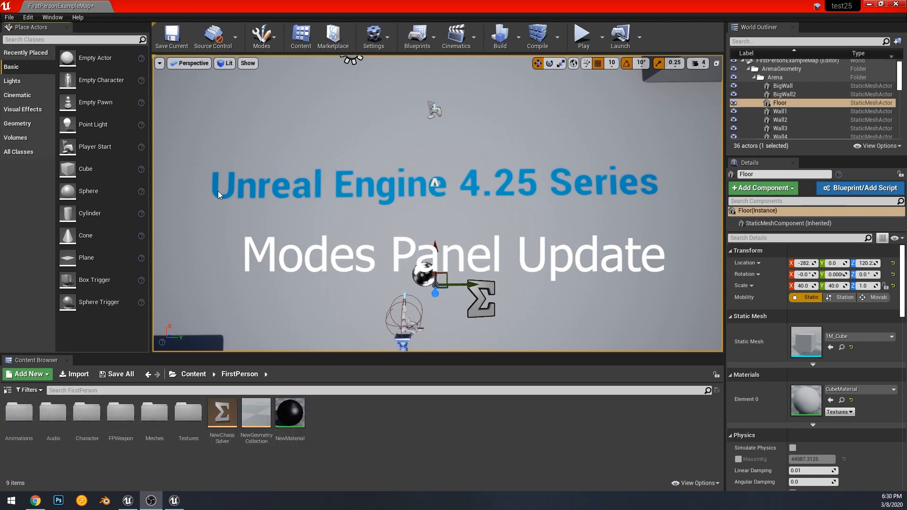
pyautogui.moveTo(263, 36)
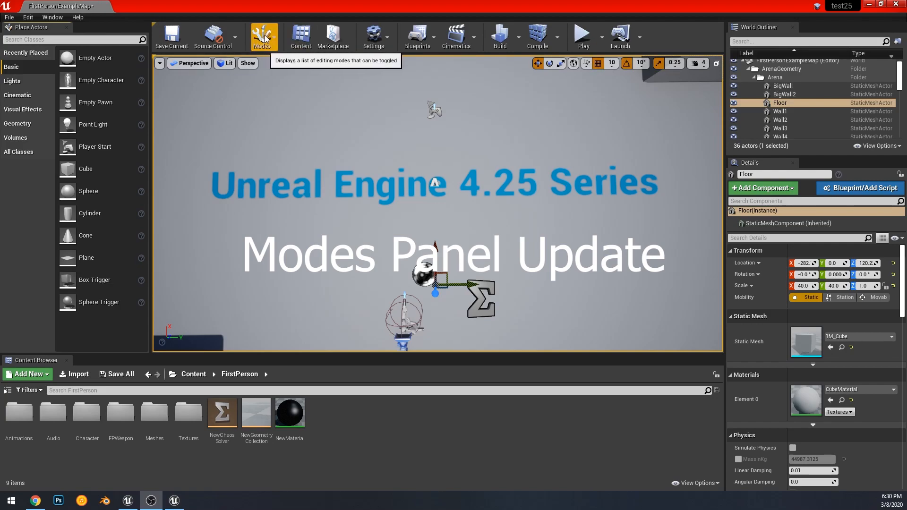
# Switch the editor to Landscape editing mode from the Modes dropdown and confirm the selection.
pyautogui.click(263, 36)
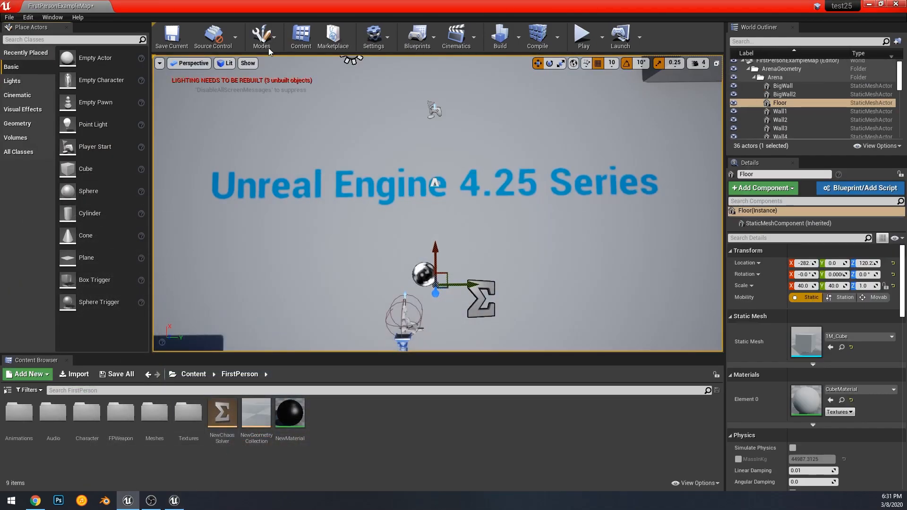
pyautogui.click(261, 37)
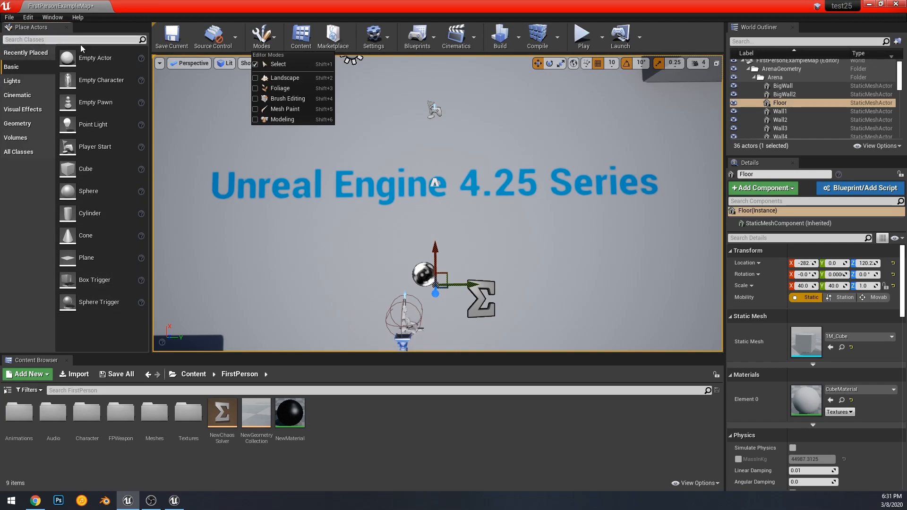
pyautogui.moveTo(283, 78)
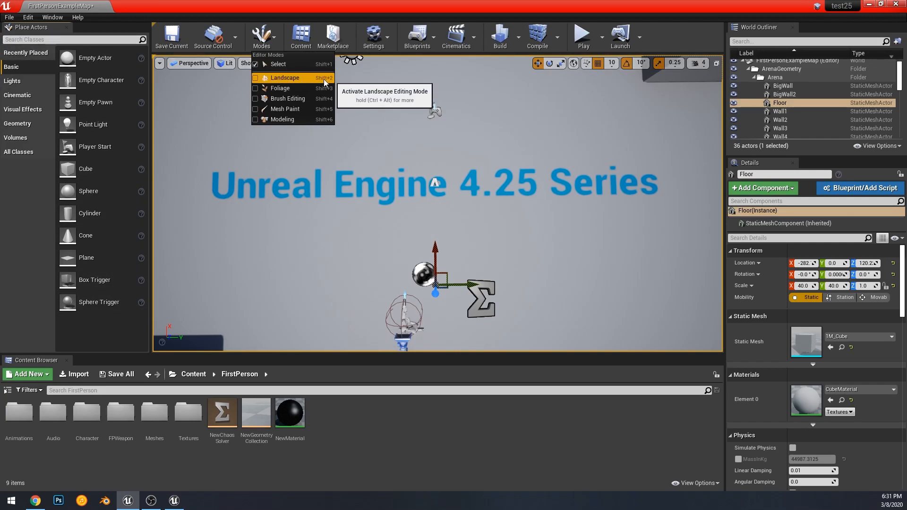
pyautogui.click(285, 77)
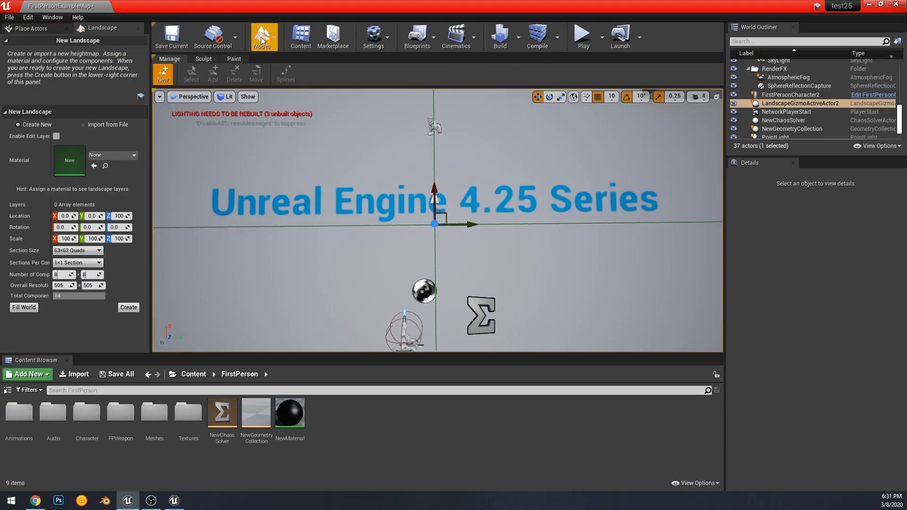
pyautogui.click(264, 36)
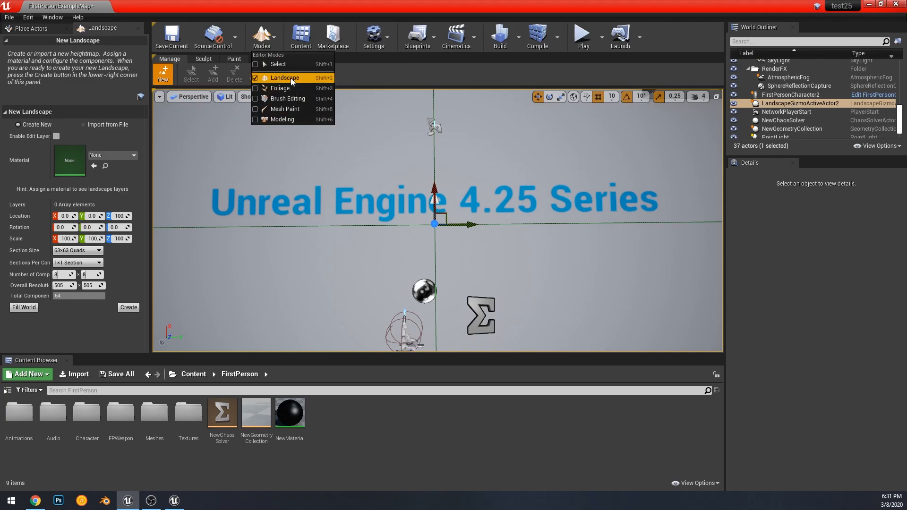
pyautogui.click(285, 77)
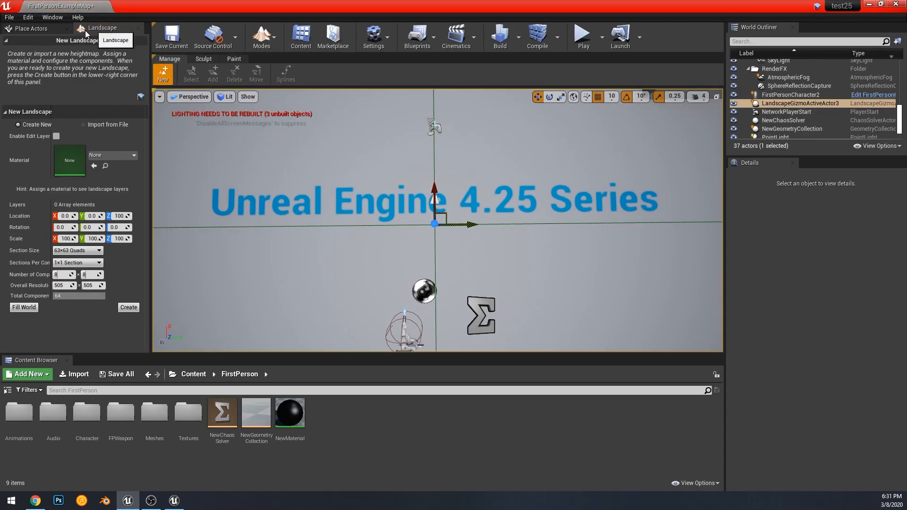
pyautogui.moveTo(648, 73)
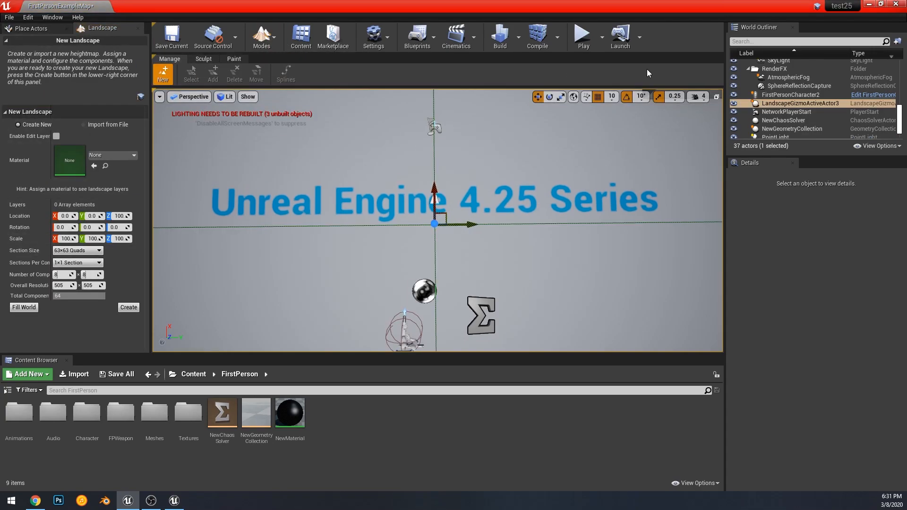
pyautogui.moveTo(541, 74)
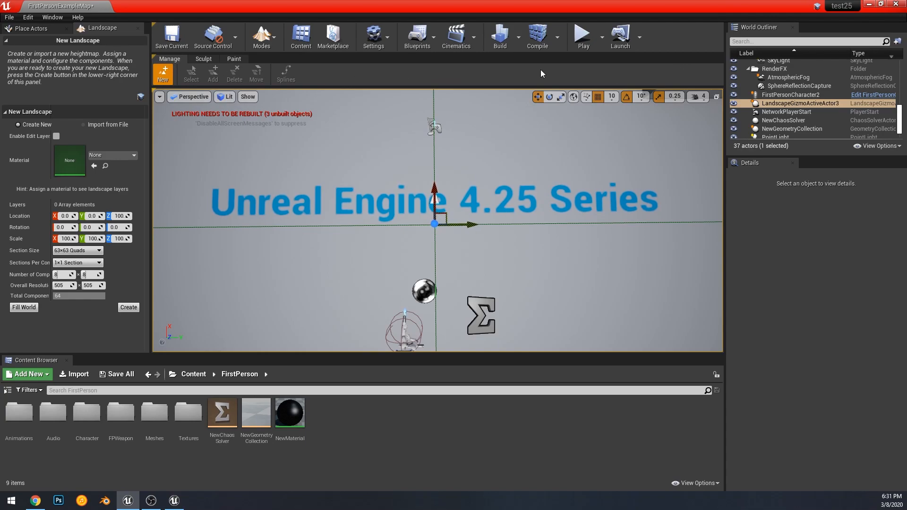
pyautogui.moveTo(213, 69)
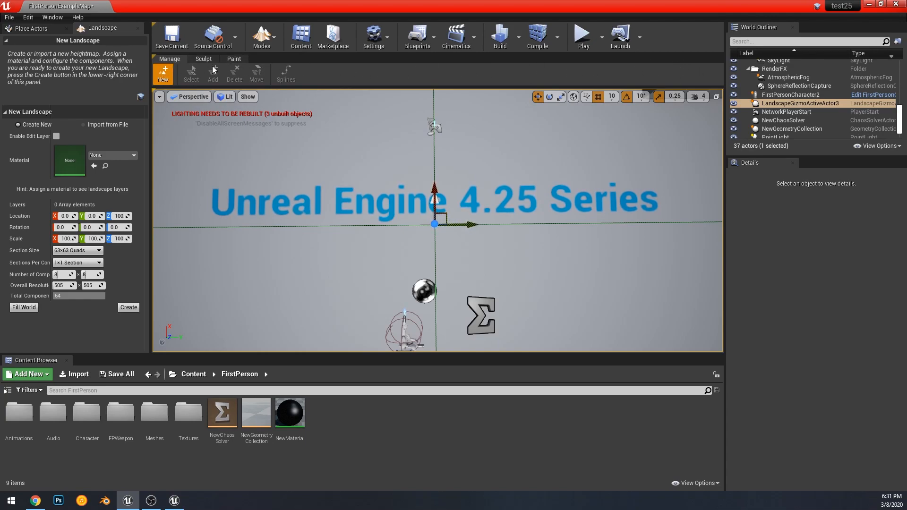
pyautogui.moveTo(307, 89)
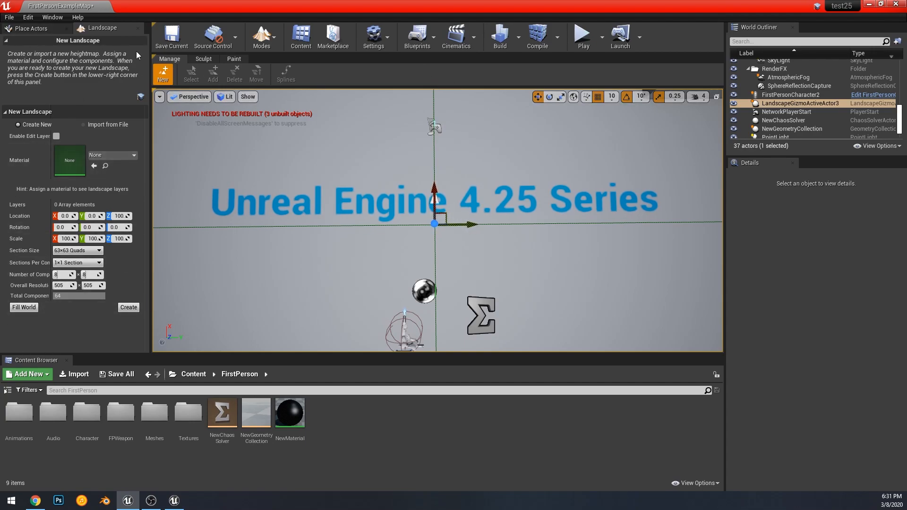
pyautogui.moveTo(640, 76)
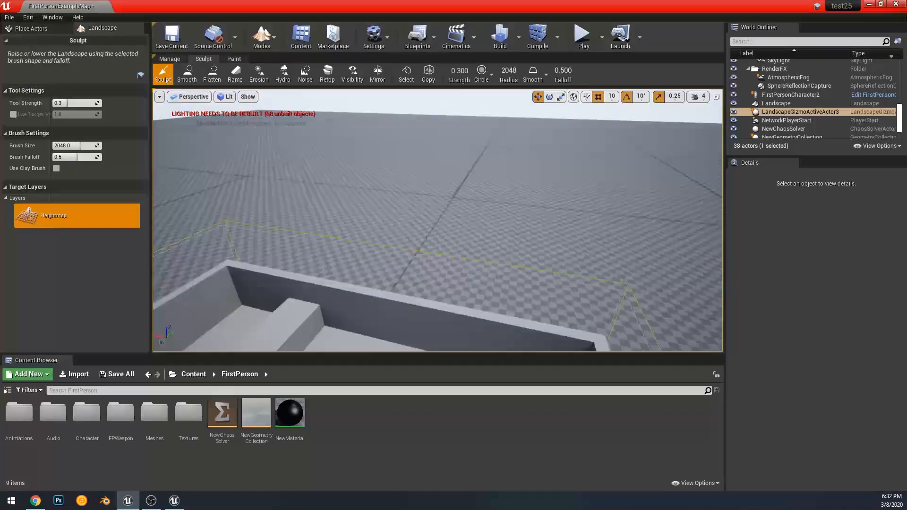
# Choose the Ramp sculpting tool on the new landscape.
pyautogui.click(235, 74)
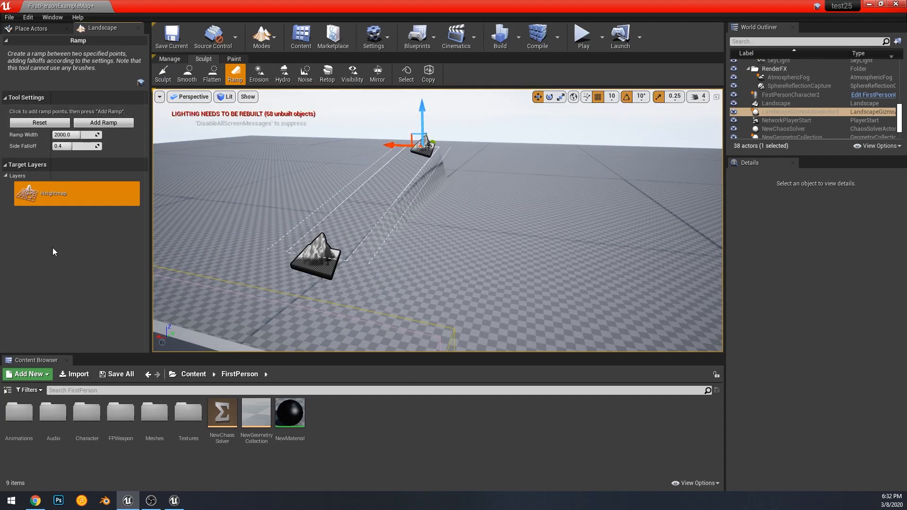
pyautogui.moveTo(467, 164)
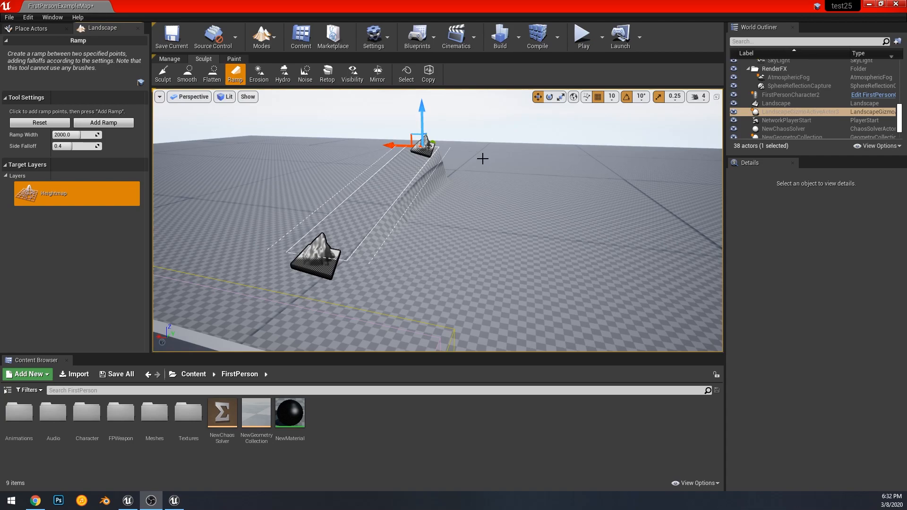
pyautogui.click(258, 74)
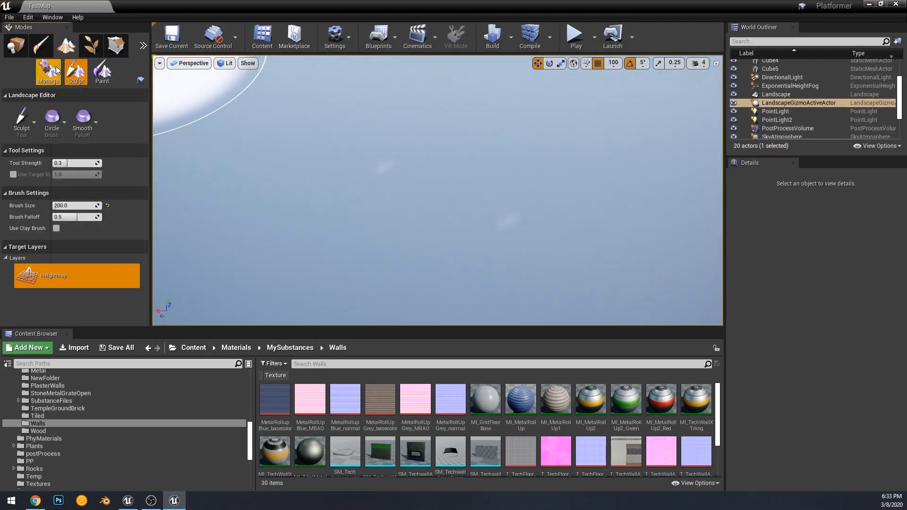
# Cycle Manage and Sculpt, pick Ramp from the sculpt tool list, then return to the basic Sculpt tool.
pyautogui.click(48, 73)
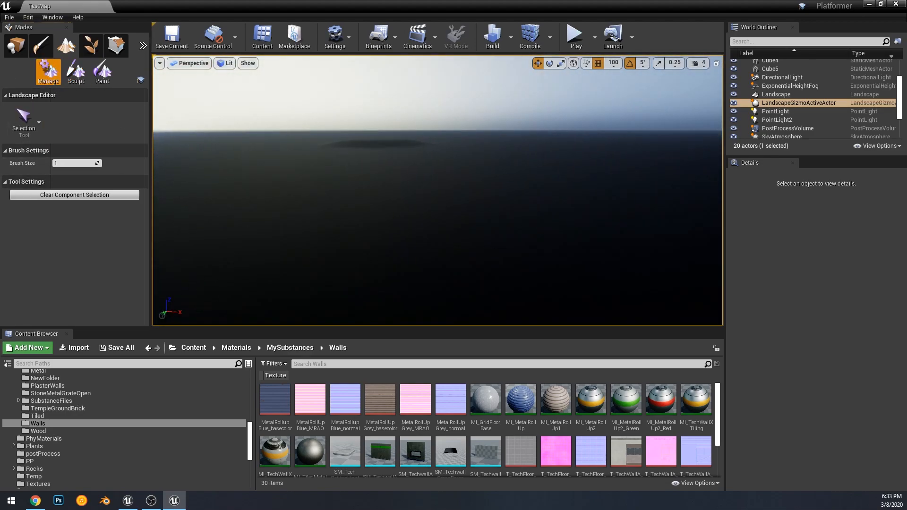
pyautogui.click(76, 71)
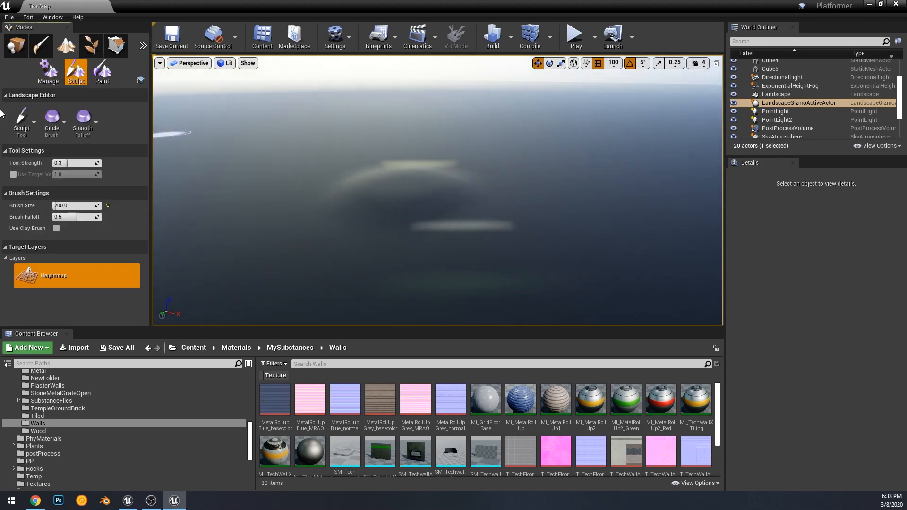
pyautogui.click(21, 119)
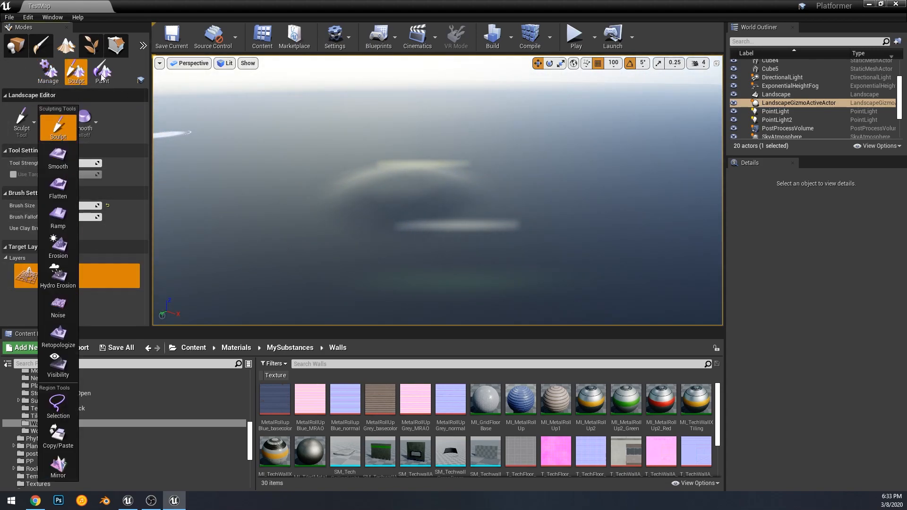
pyautogui.moveTo(62, 360)
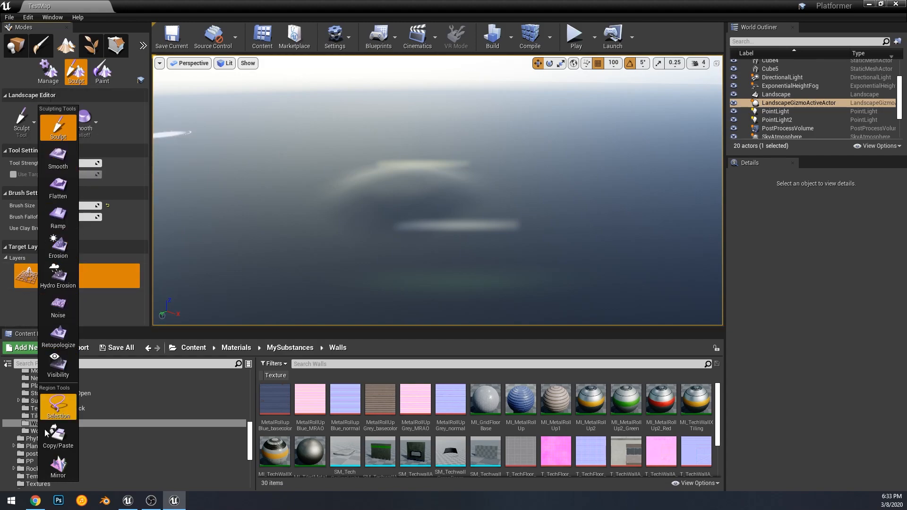
pyautogui.moveTo(76, 267)
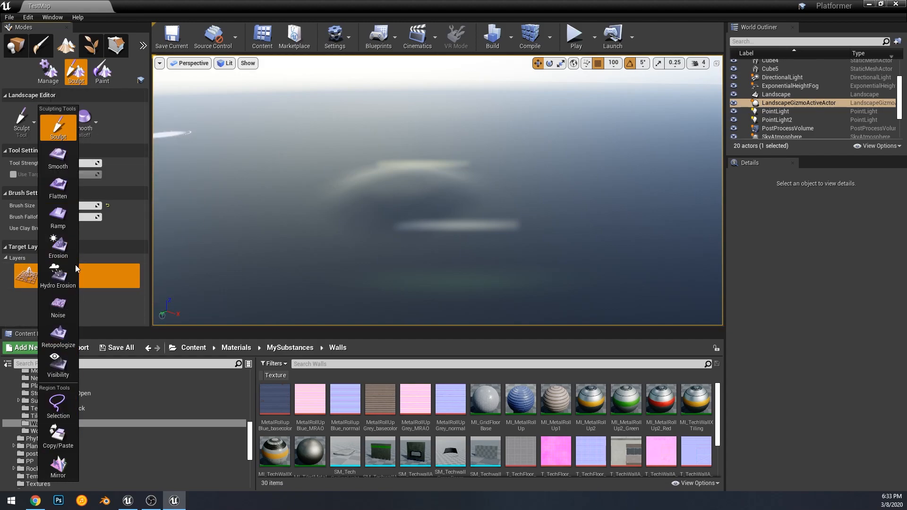
pyautogui.click(58, 220)
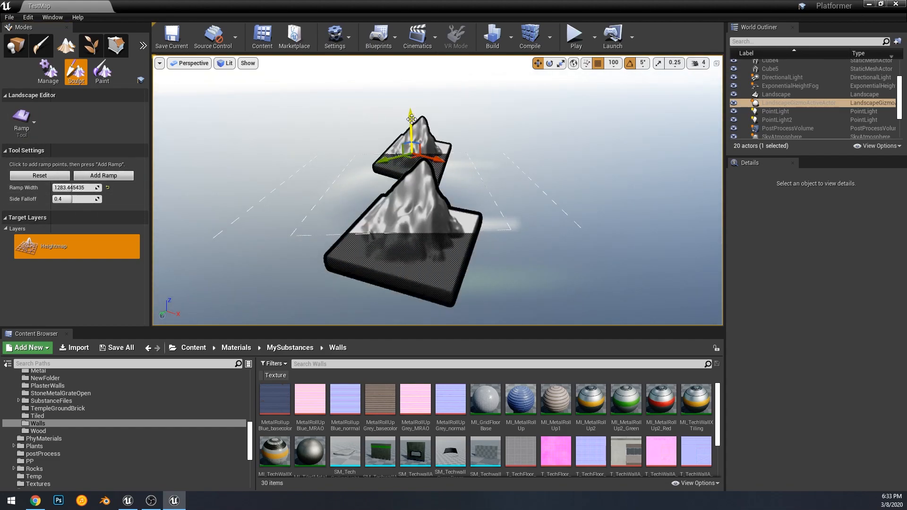
pyautogui.click(22, 120)
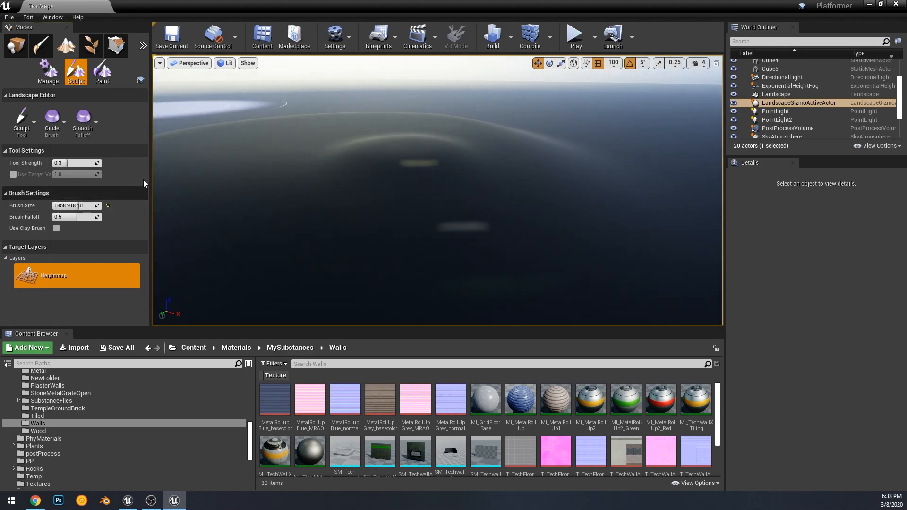
pyautogui.click(22, 115)
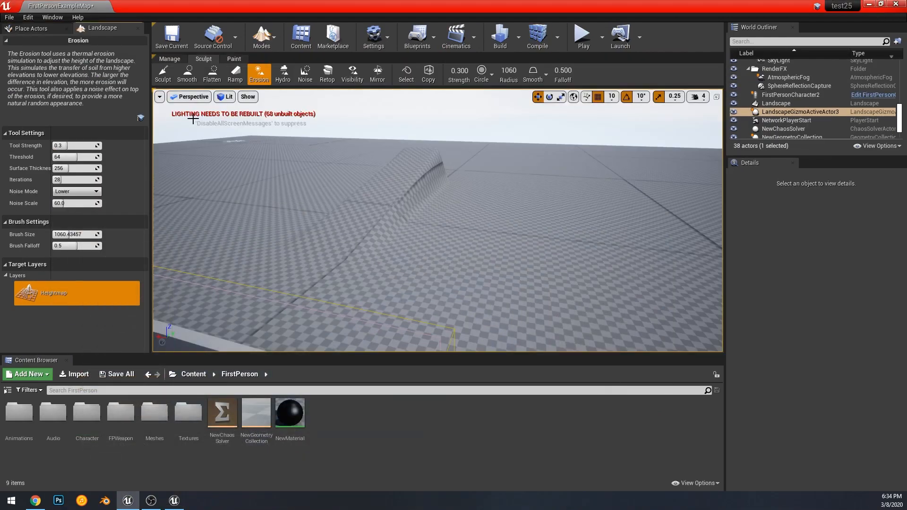
# Pick the Noise tool under Paint, then return to Sculpt with Erosion.
pyautogui.click(233, 59)
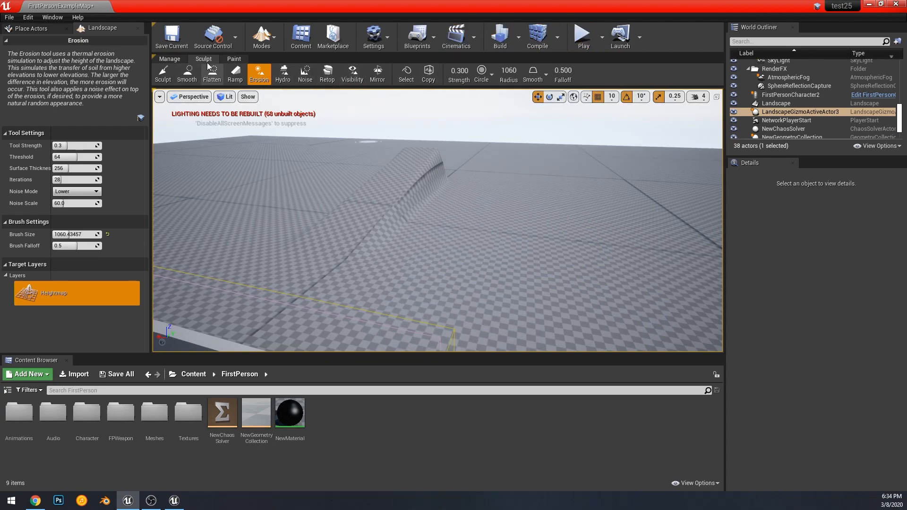
pyautogui.click(233, 59)
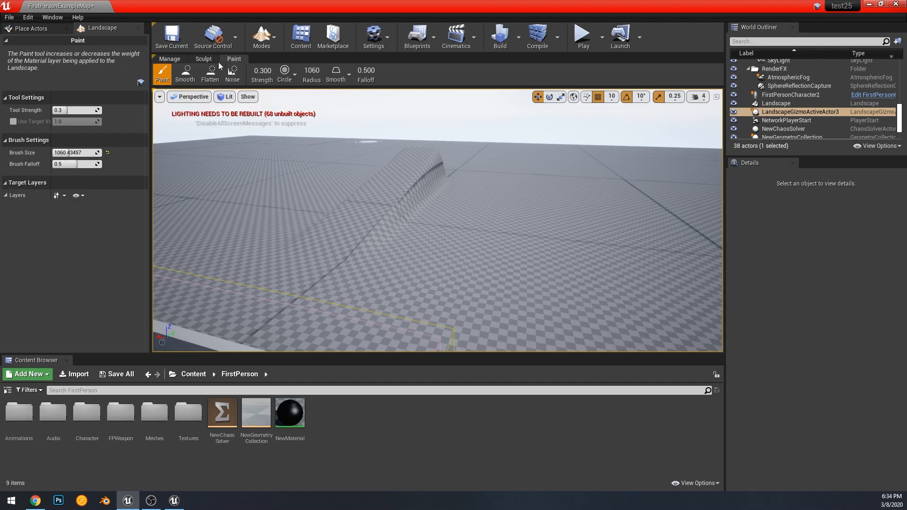
pyautogui.click(233, 74)
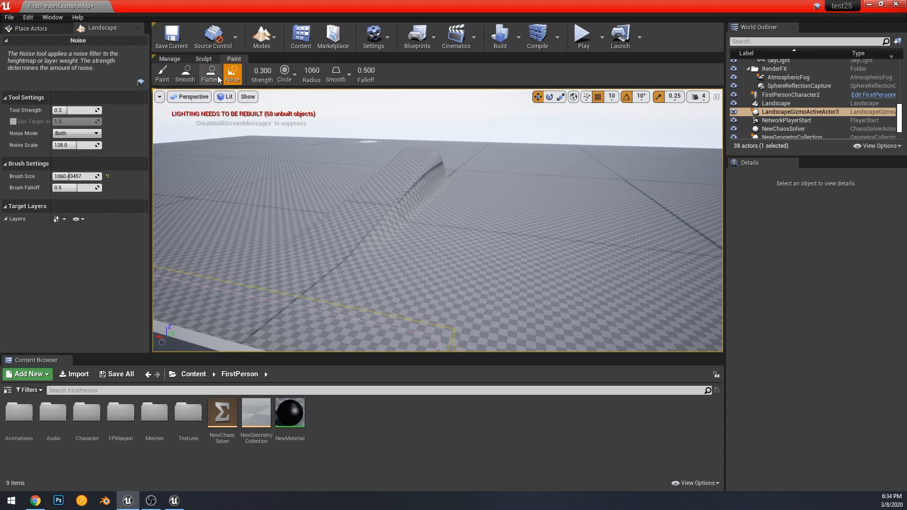
pyautogui.click(161, 74)
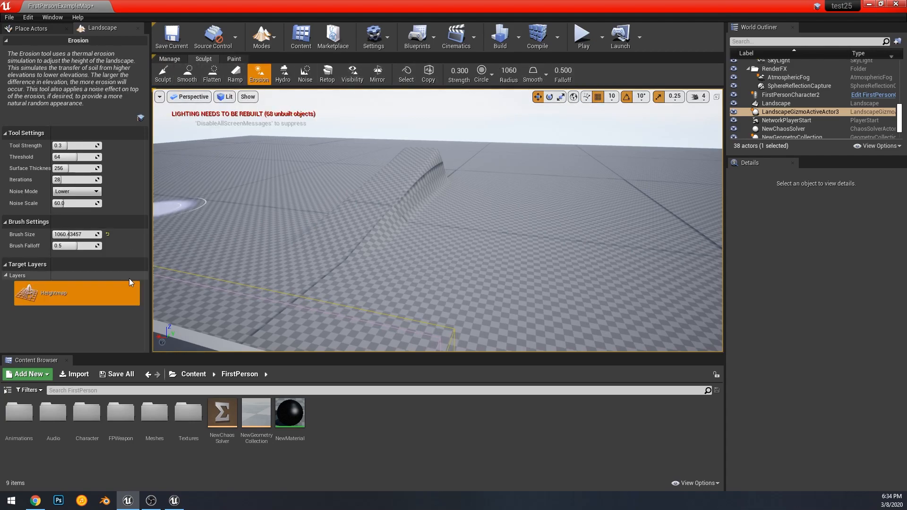
# Collapse and expand Brush Settings, then switch to managing landscape components.
pyautogui.click(777, 103)
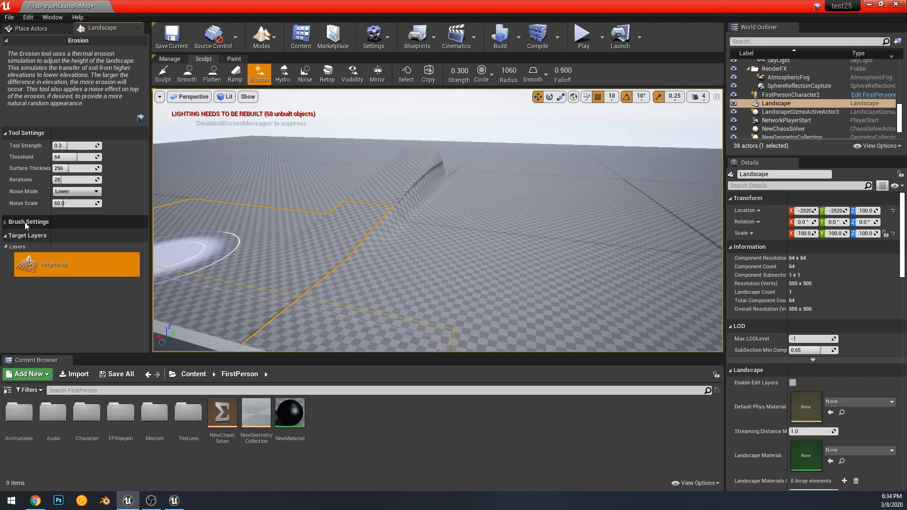
pyautogui.click(28, 221)
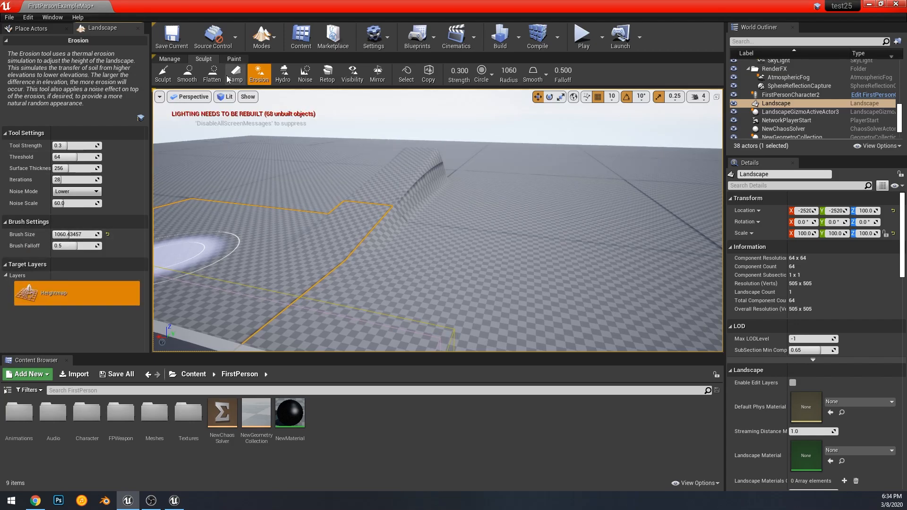
pyautogui.click(169, 58)
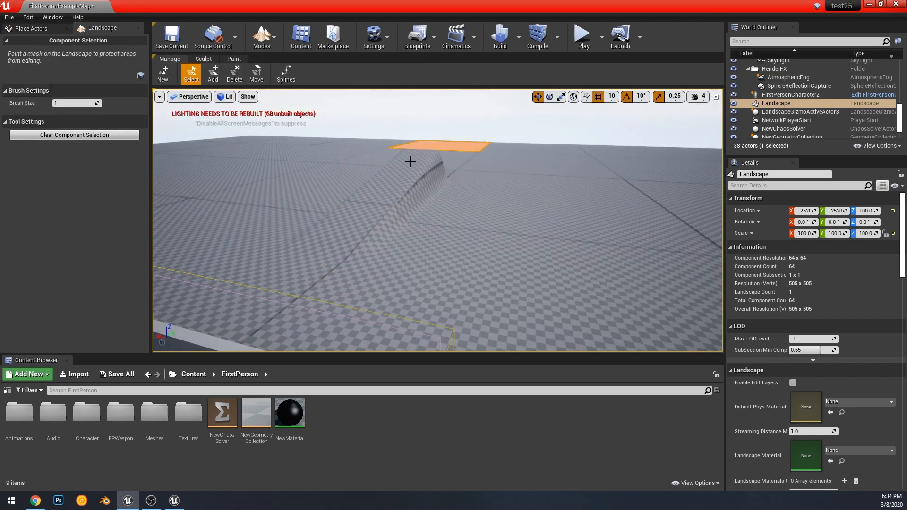
# Search the Landscape details for 'layer' and tick Enable Edit Layers.
pyautogui.click(29, 27)
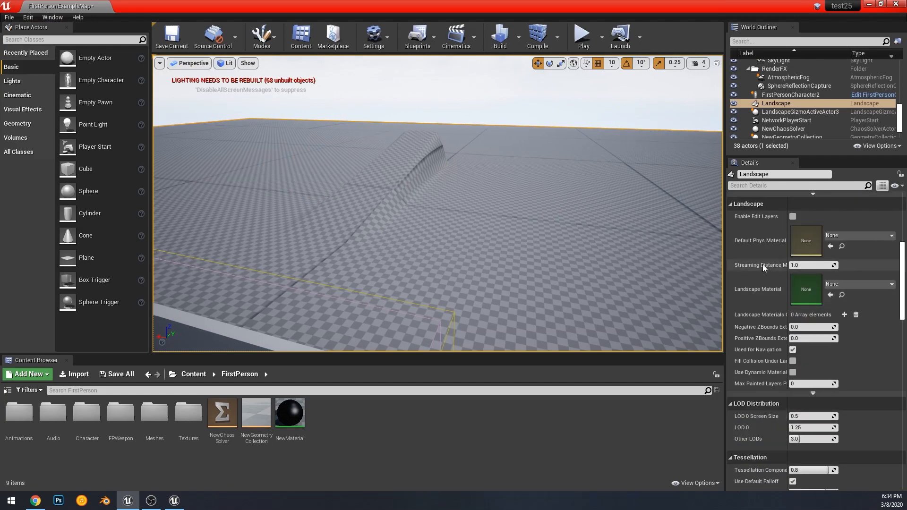
pyautogui.write('layer')
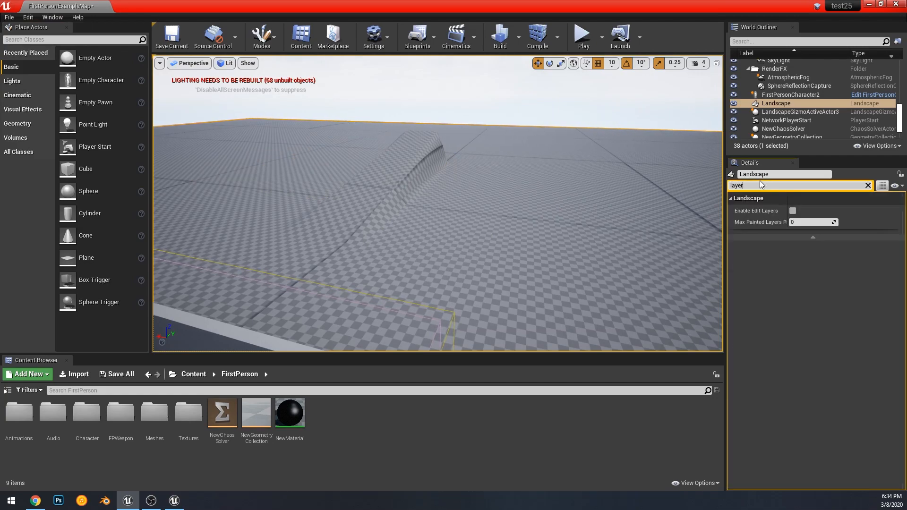
pyautogui.click(791, 211)
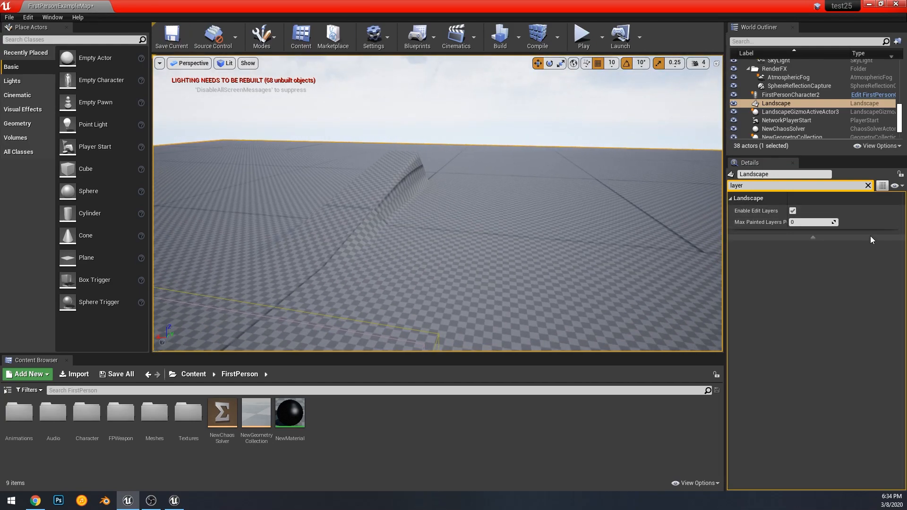
pyautogui.click(261, 36)
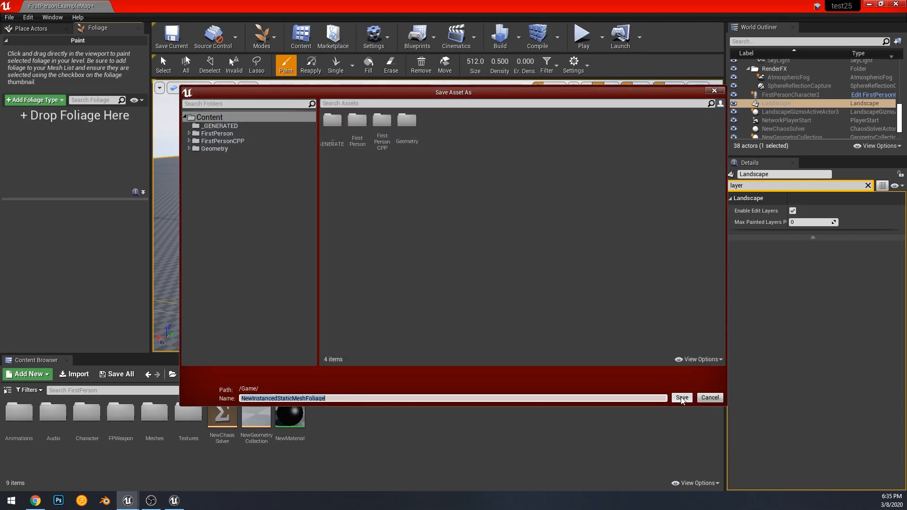
# Save the new instanced static mesh foliage type asset.
pyautogui.click(680, 397)
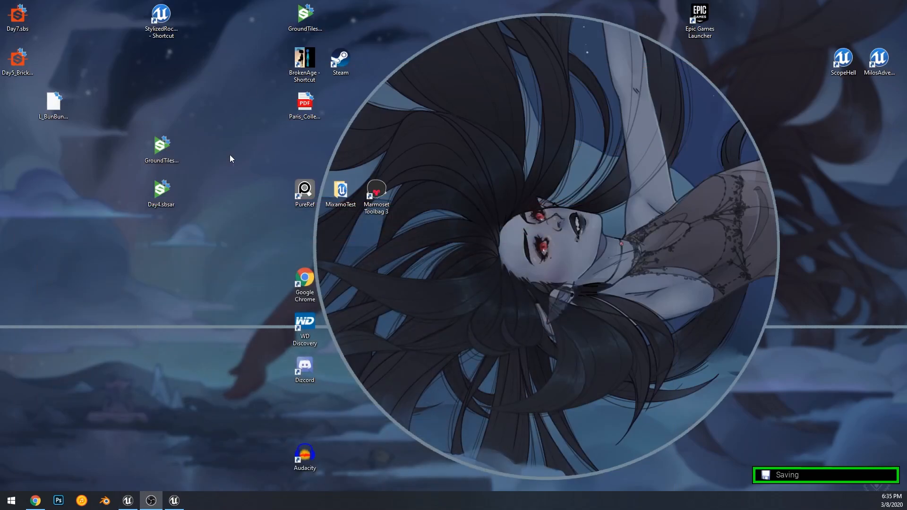
# Bring up the 4.24 editor and view FoliageGrassGreenA's mesh and painting settings.
pyautogui.click(173, 501)
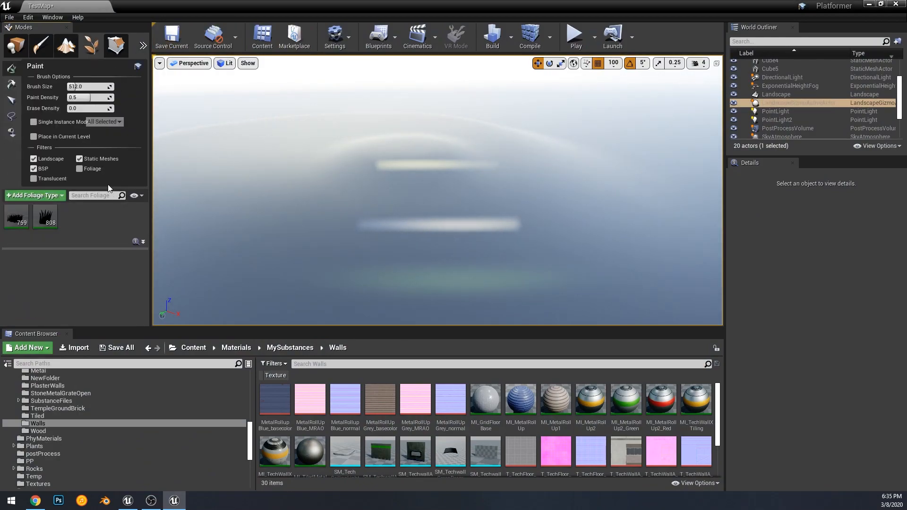
pyautogui.click(44, 217)
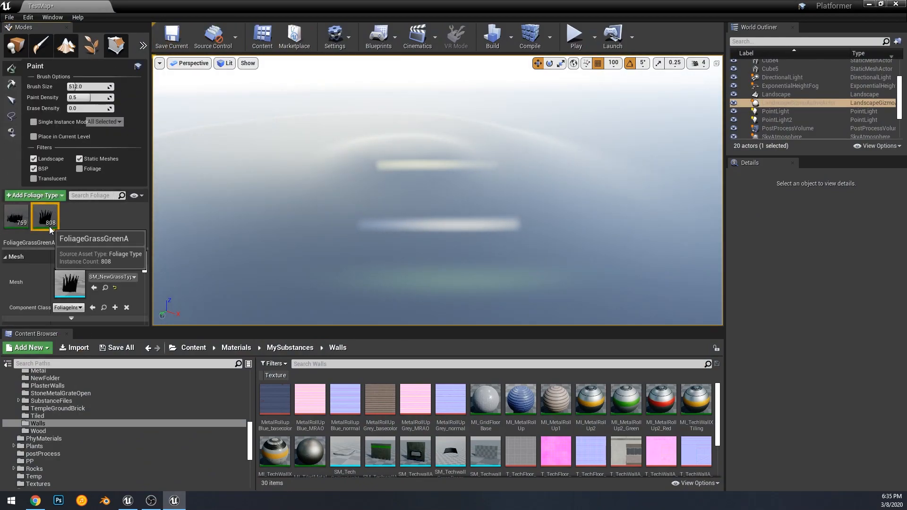
pyautogui.moveTo(104, 250)
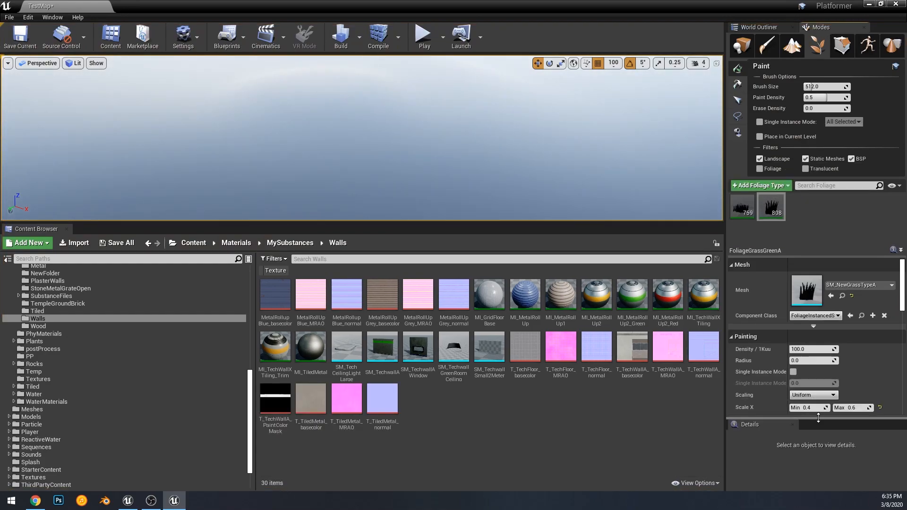
pyautogui.scroll(-3)
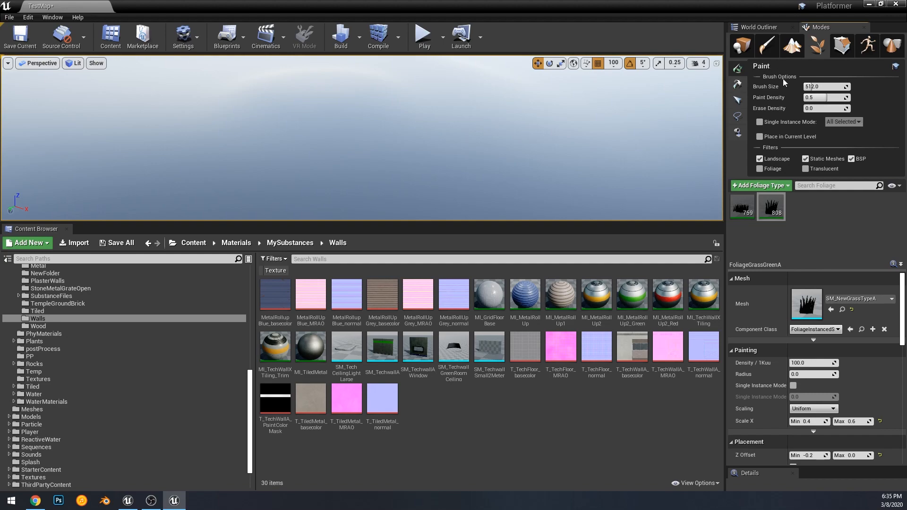
pyautogui.moveTo(882, 136)
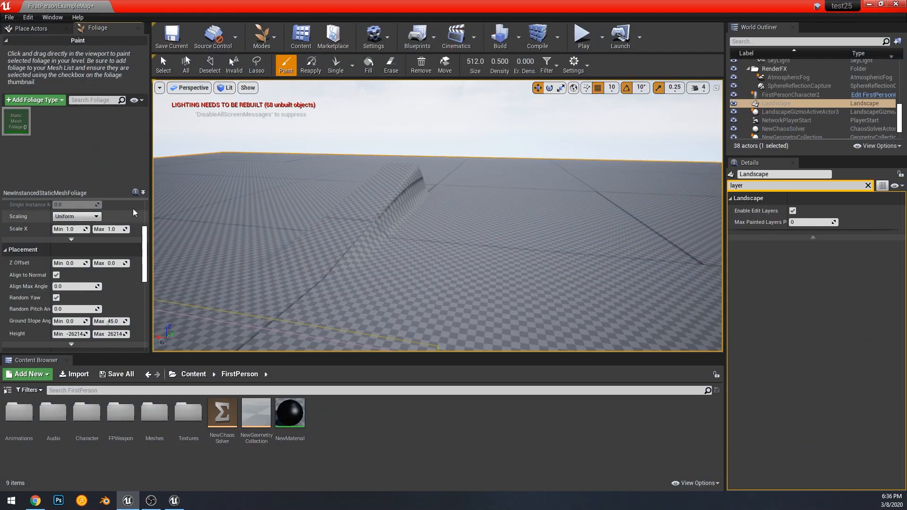
# Scroll the NewInstancedStaticMeshFoliage details down to its Placement settings.
pyautogui.scroll(-3)
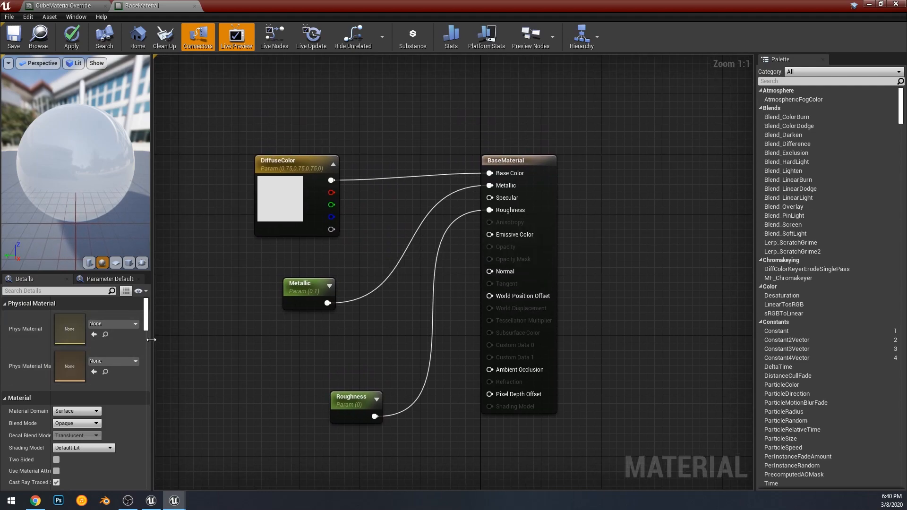
pyautogui.moveTo(510, 221)
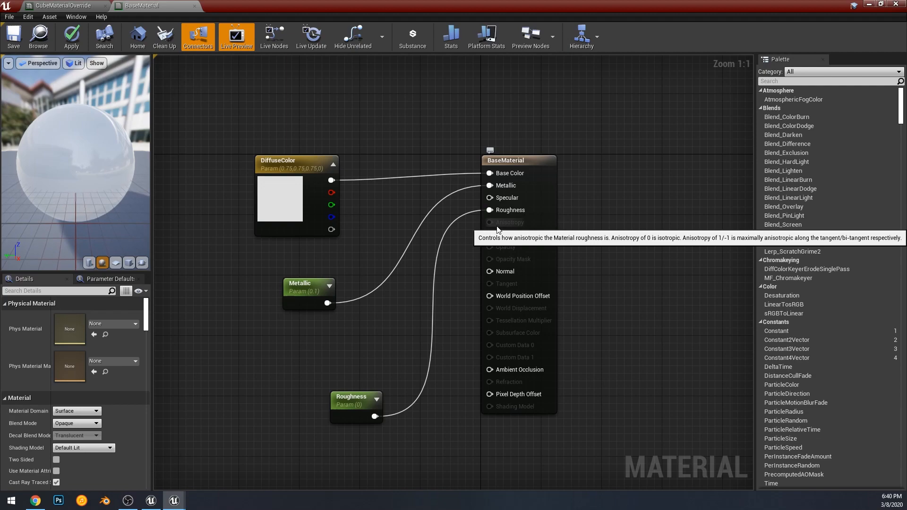
pyautogui.moveTo(504, 406)
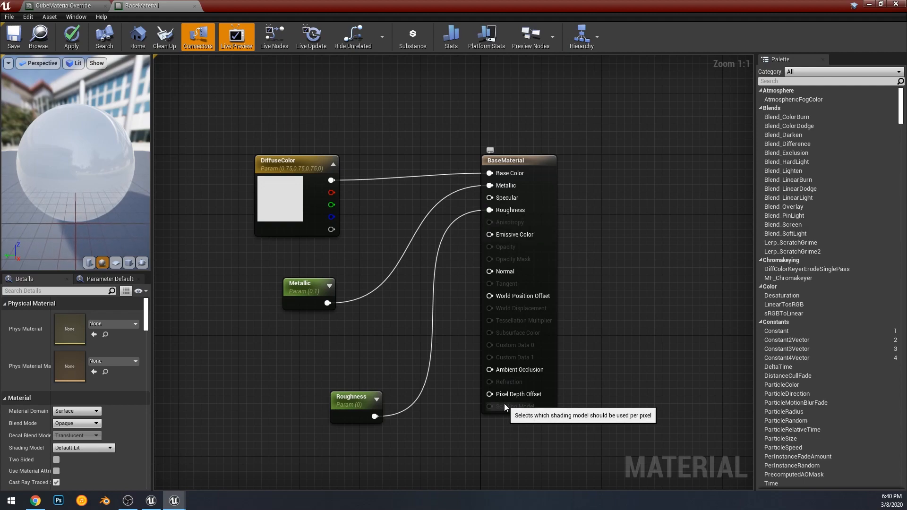
pyautogui.moveTo(509, 439)
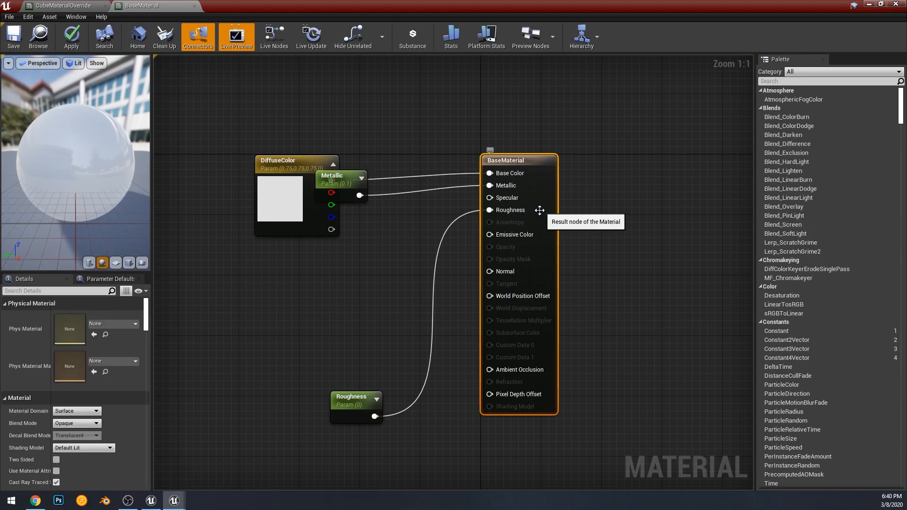
# Check the Shading Model list leaving Default Lit and review BaseMaterial's Details for the Phys Material Mask.
pyautogui.click(83, 447)
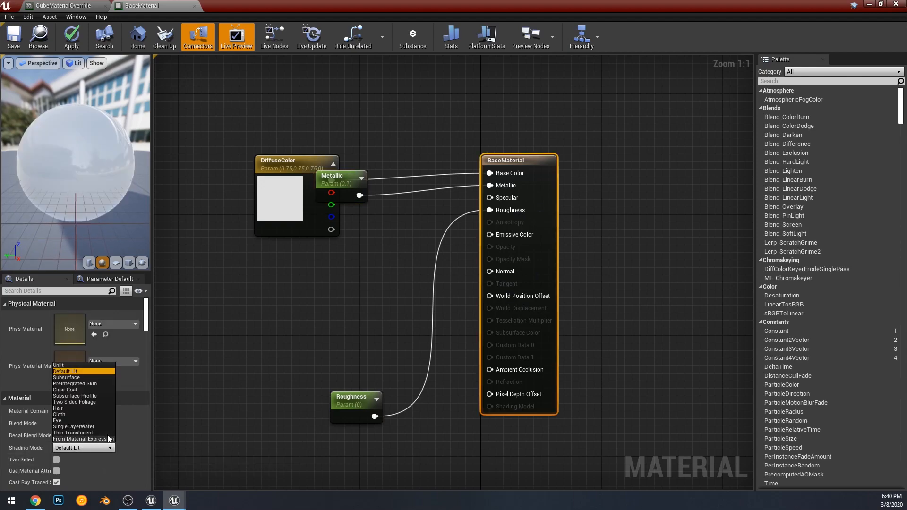
pyautogui.click(65, 370)
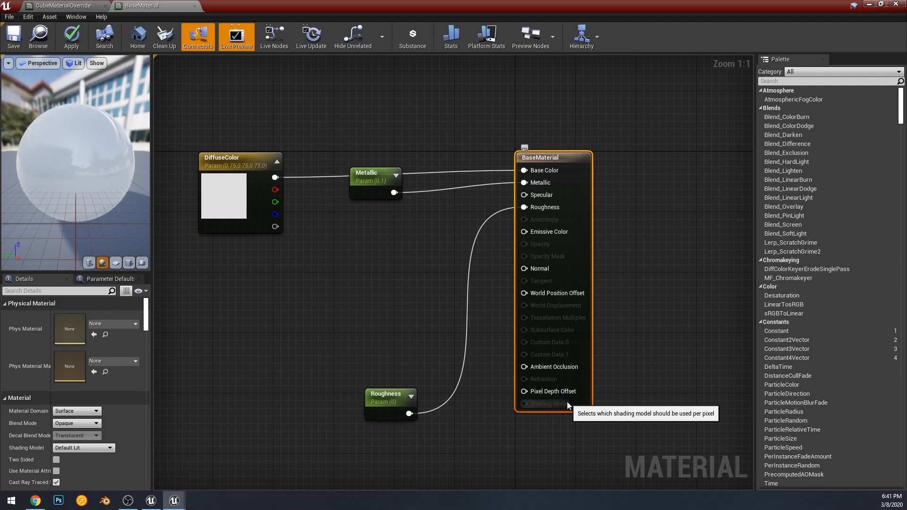
pyautogui.scroll(-3)
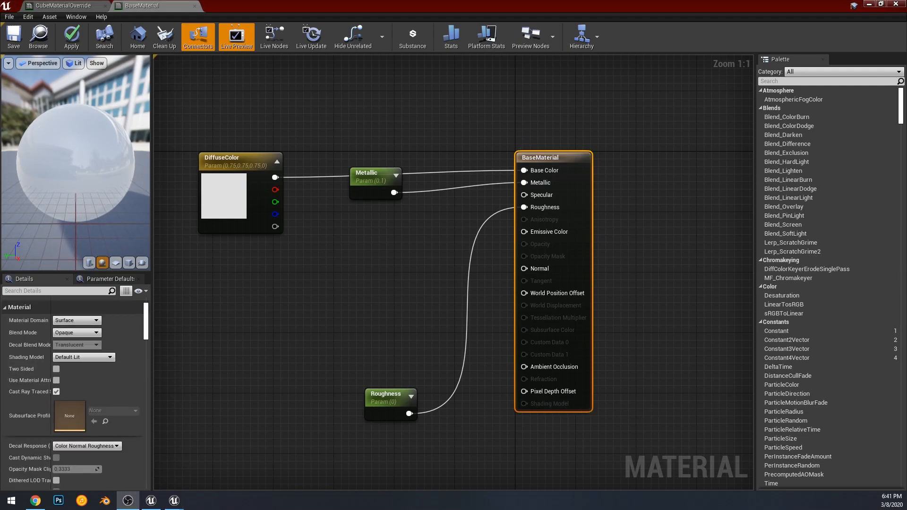
pyautogui.scroll(-3)
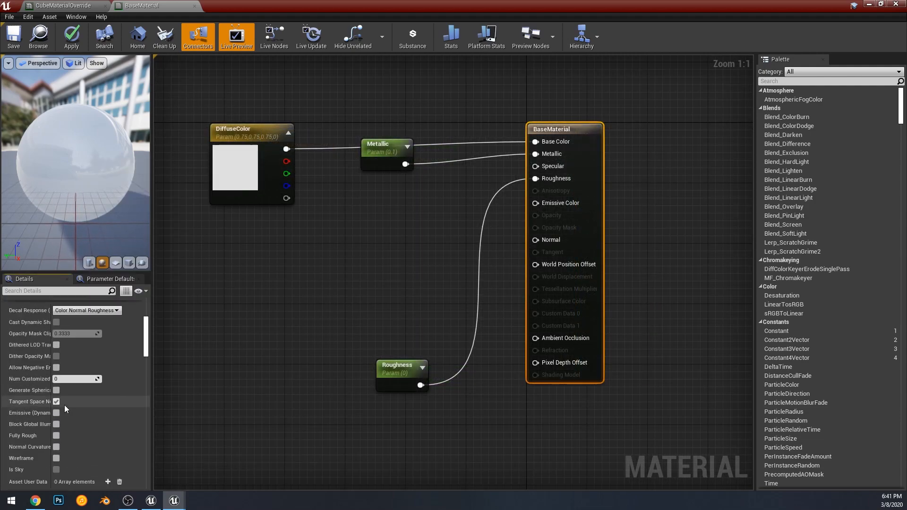
pyautogui.scroll(3)
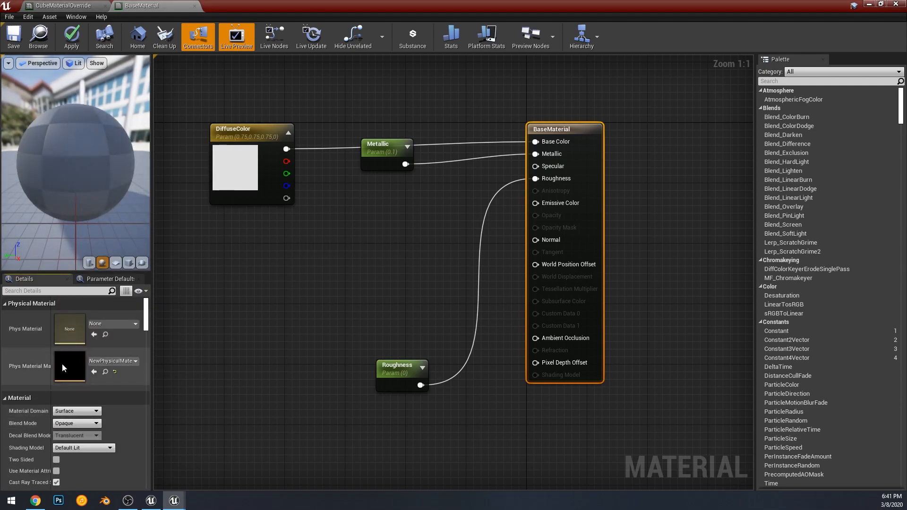
# Open the NewPhysicalMaterialMask asset in its own editor.
pyautogui.doubleClick(69, 366)
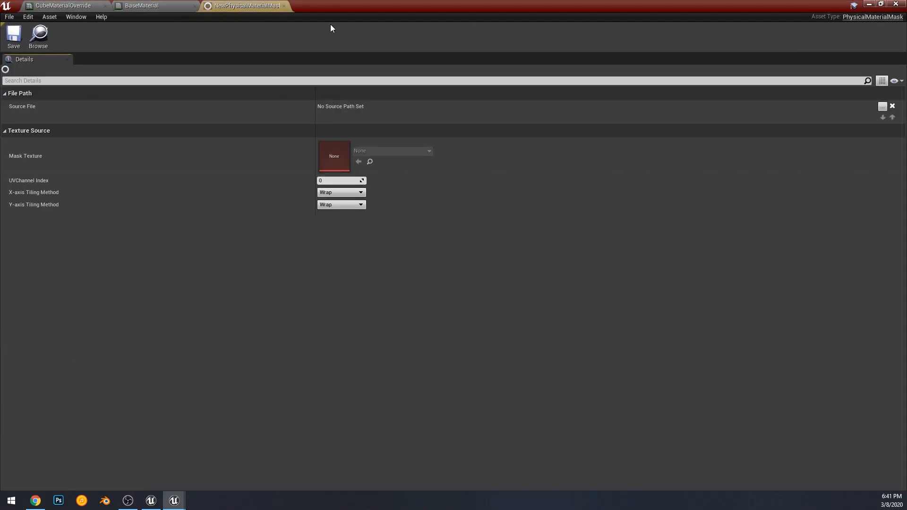
pyautogui.moveTo(413, 165)
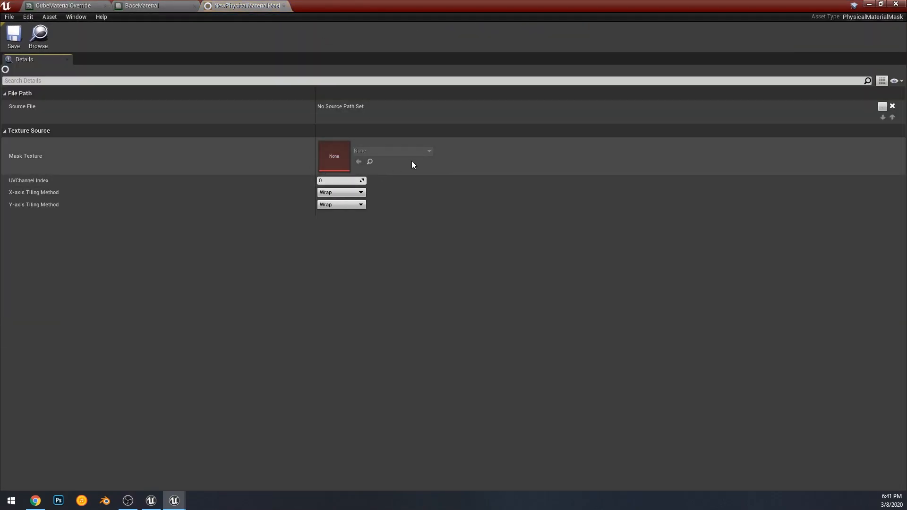
pyautogui.moveTo(26, 156)
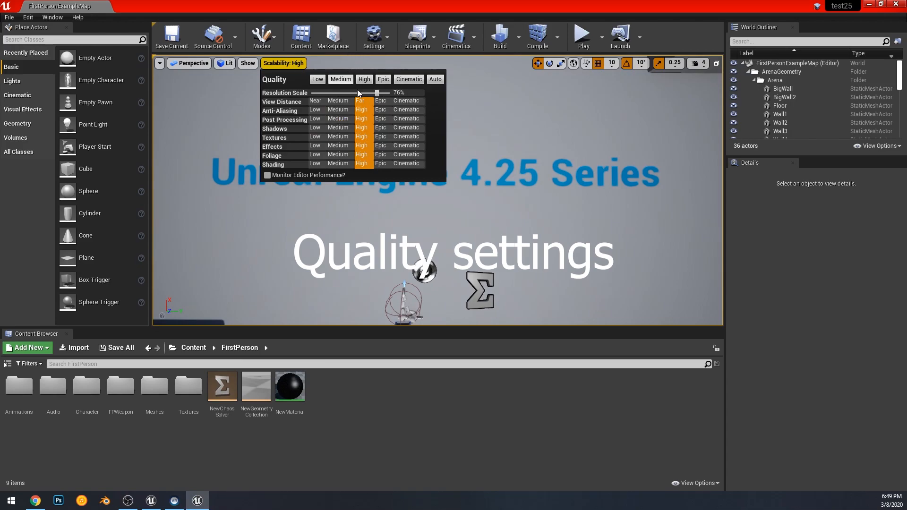
# Check the viewport Show flags and the Scalability: High badge in FirstPersonExampleMap.
pyautogui.click(246, 63)
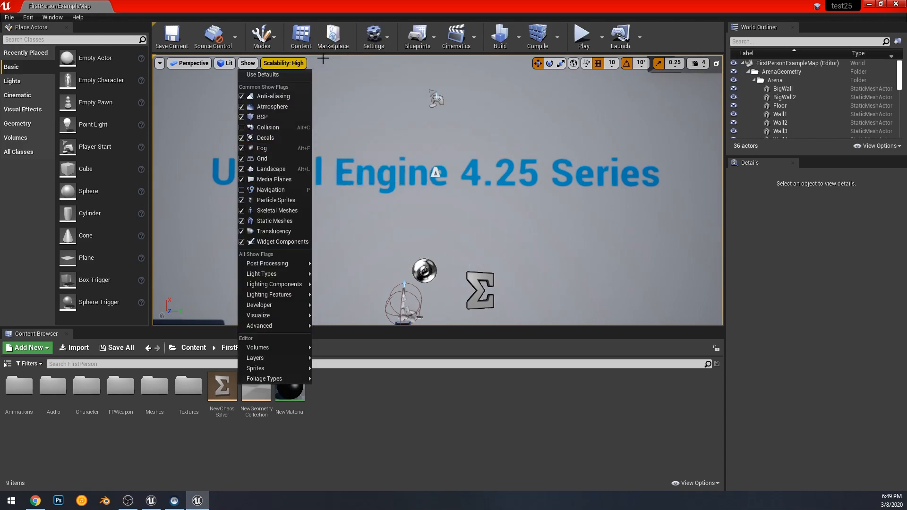
pyautogui.click(282, 63)
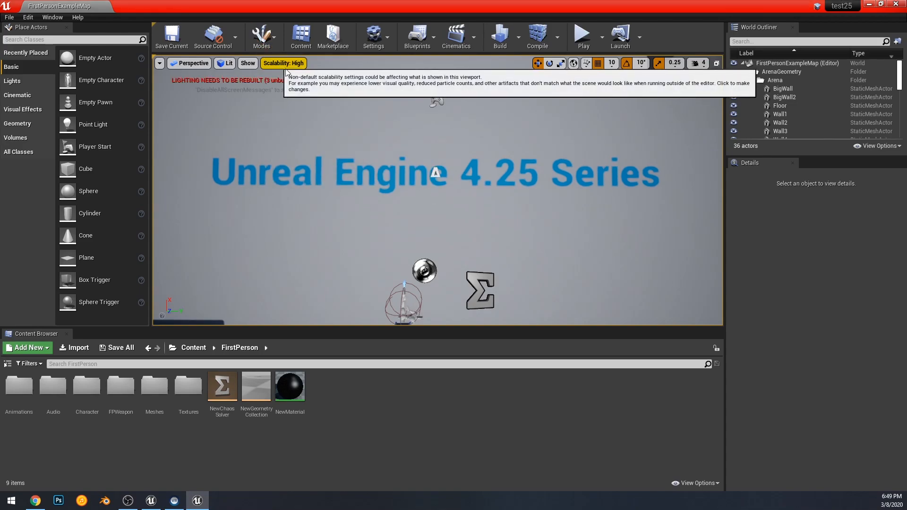
pyautogui.click(282, 64)
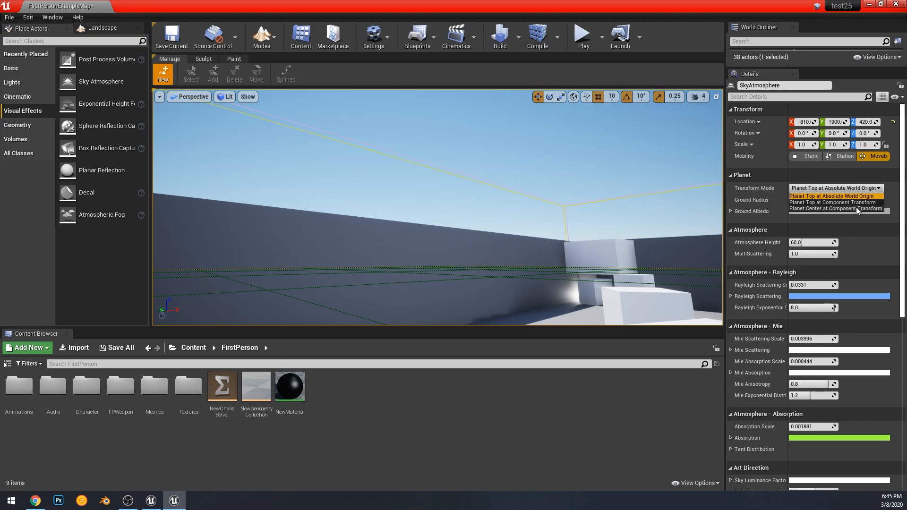
pyautogui.moveTo(836, 211)
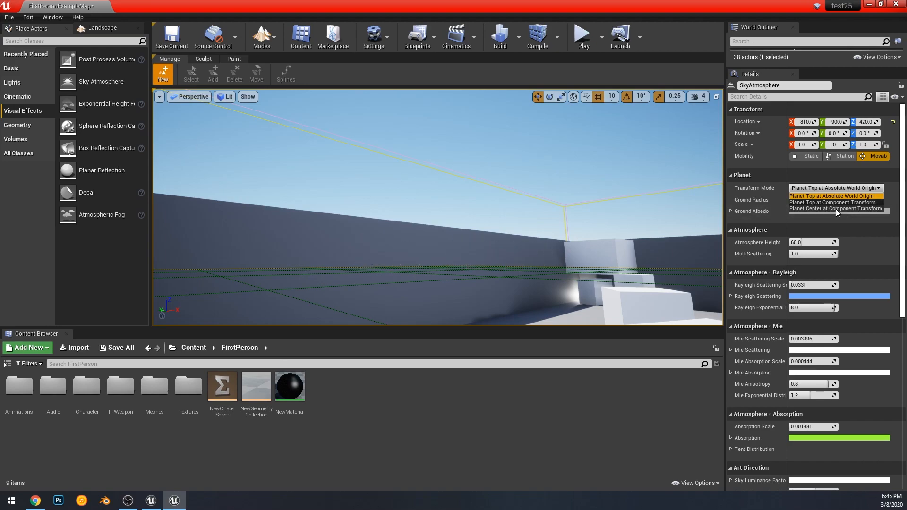
pyautogui.moveTo(835, 203)
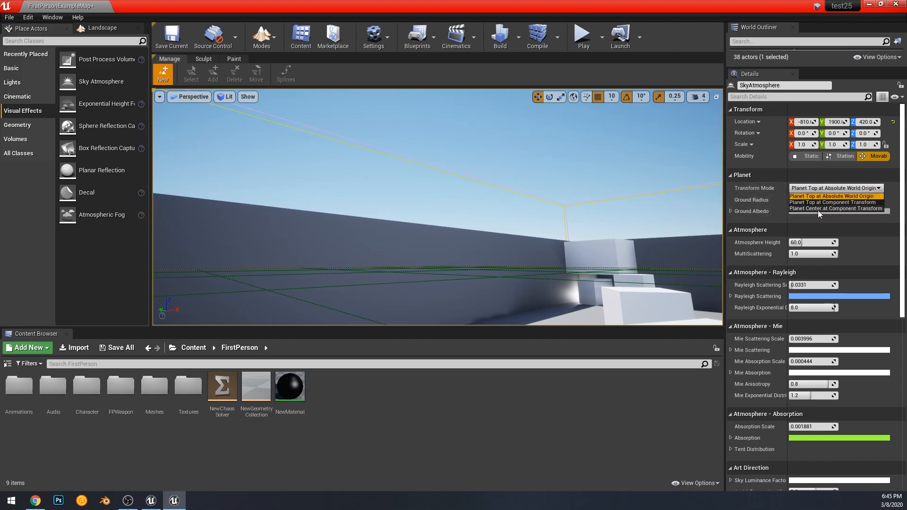
# Cycle the SkyAtmosphere planet transform modes to Planet Top at Absolute World Origin with ground radius 6000.
pyautogui.click(833, 208)
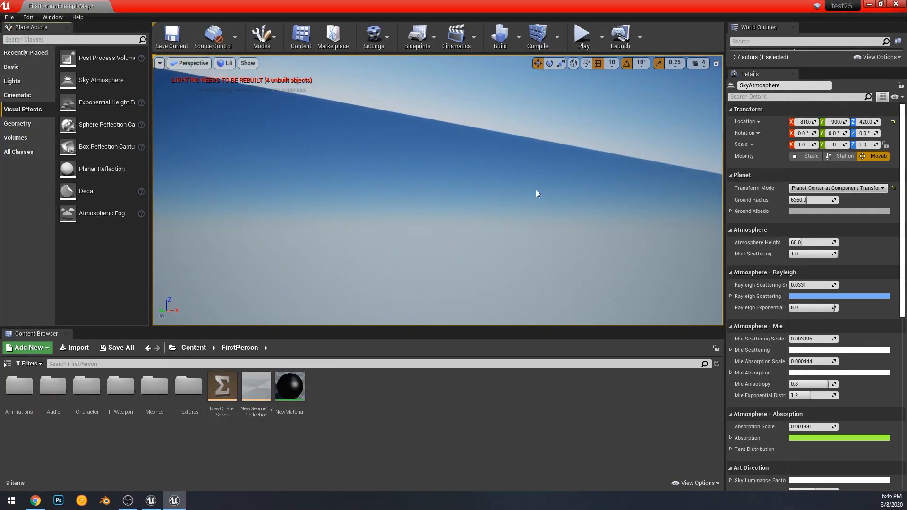
pyautogui.click(836, 188)
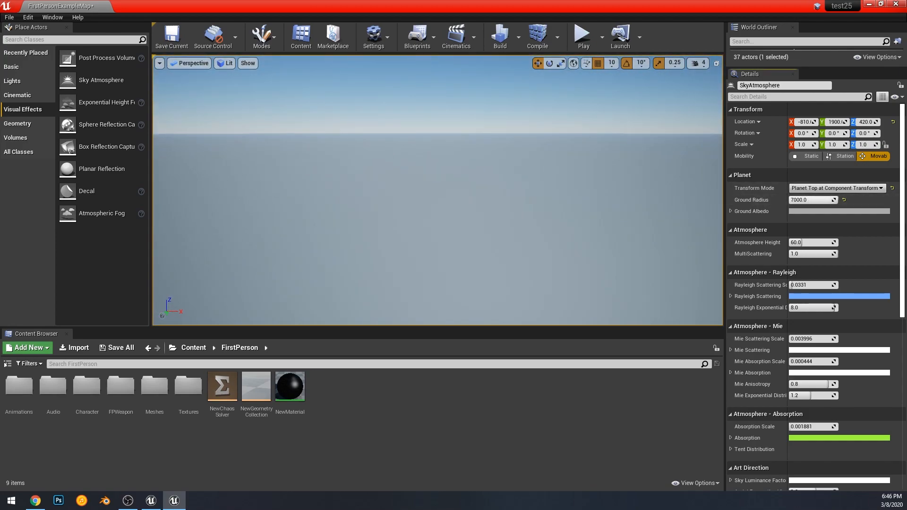
pyautogui.click(695, 64)
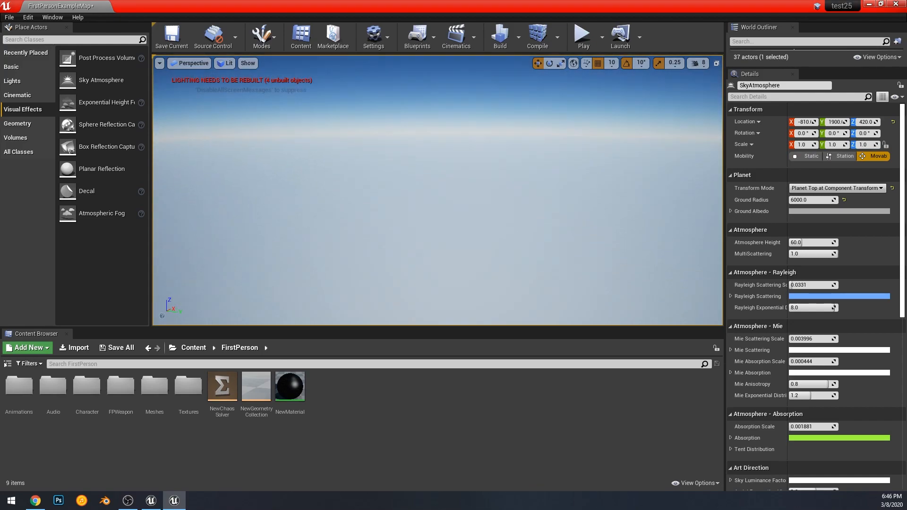
pyautogui.click(836, 188)
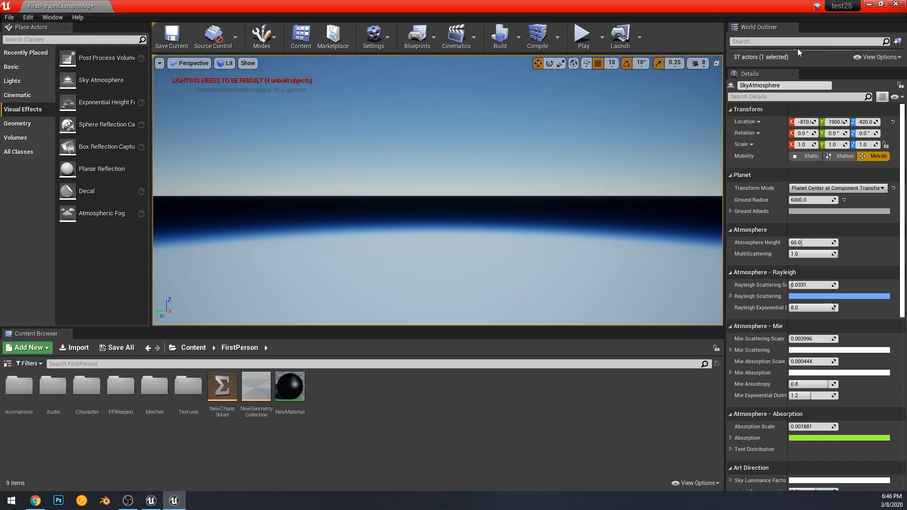
pyautogui.click(835, 187)
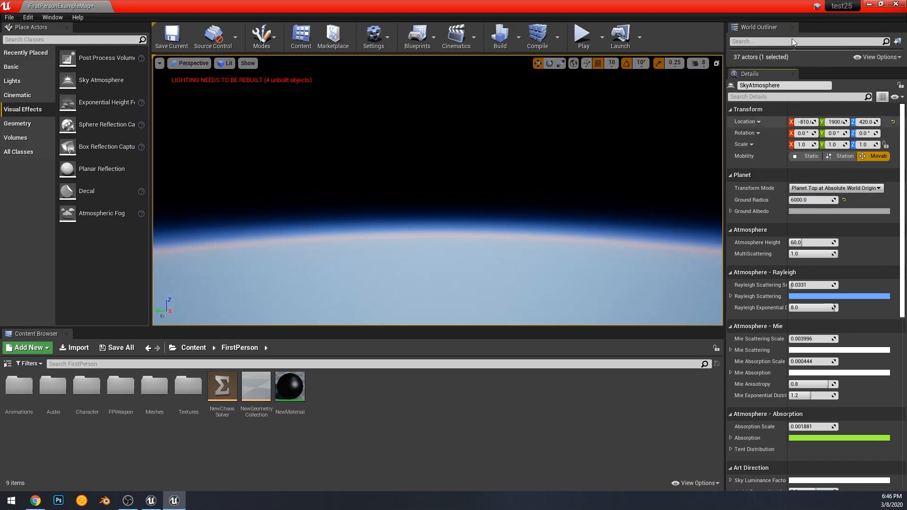